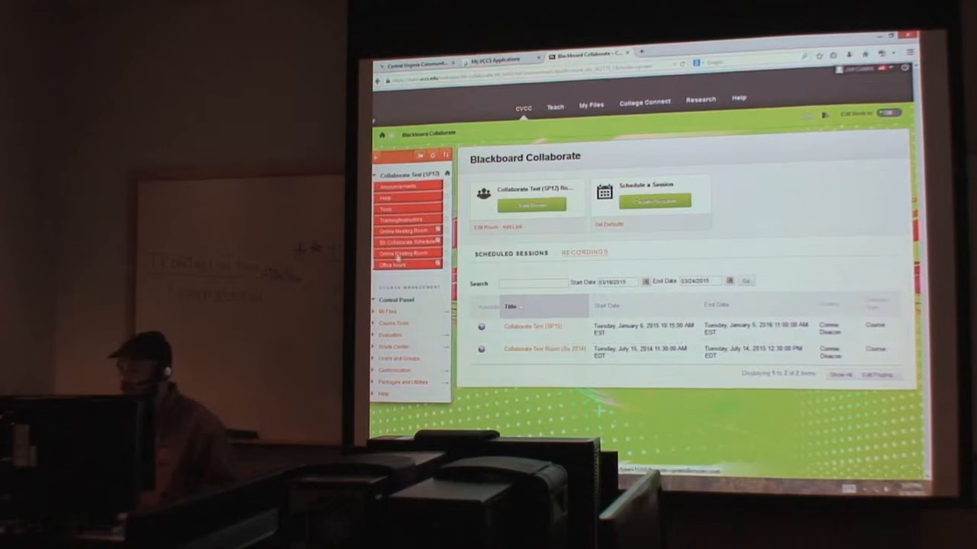
- Browse the Collaborate scheduler and recordings list, then view the Collaborate Test (SP15) session details
click(403, 253)
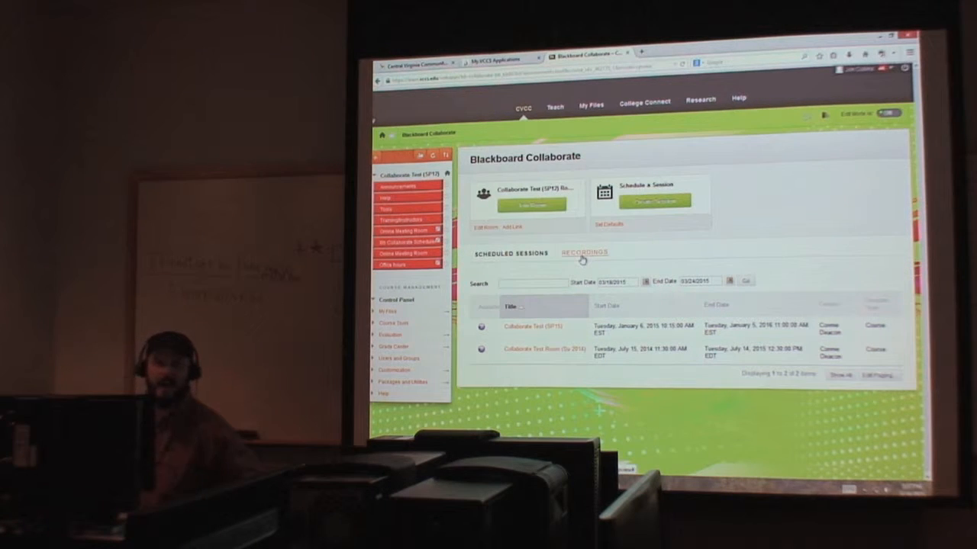
click(585, 253)
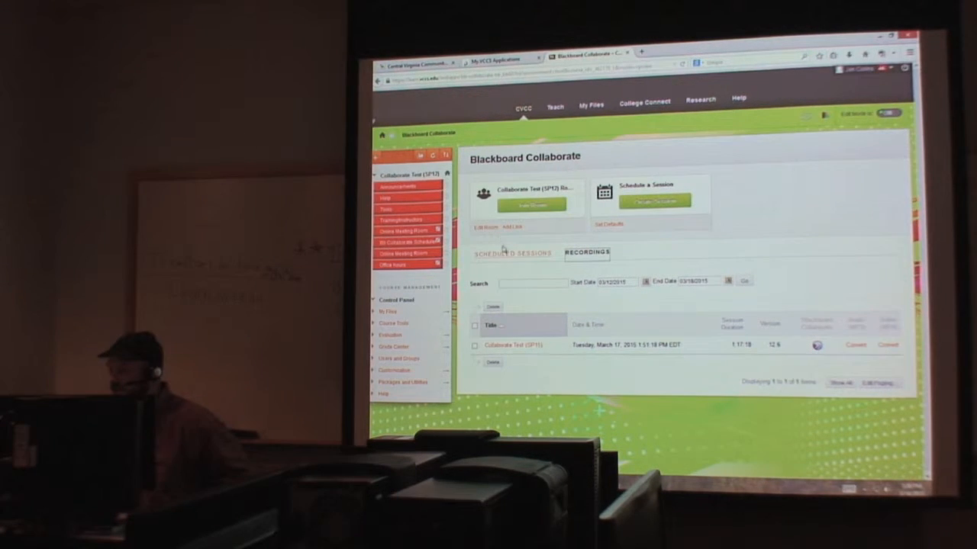
click(513, 253)
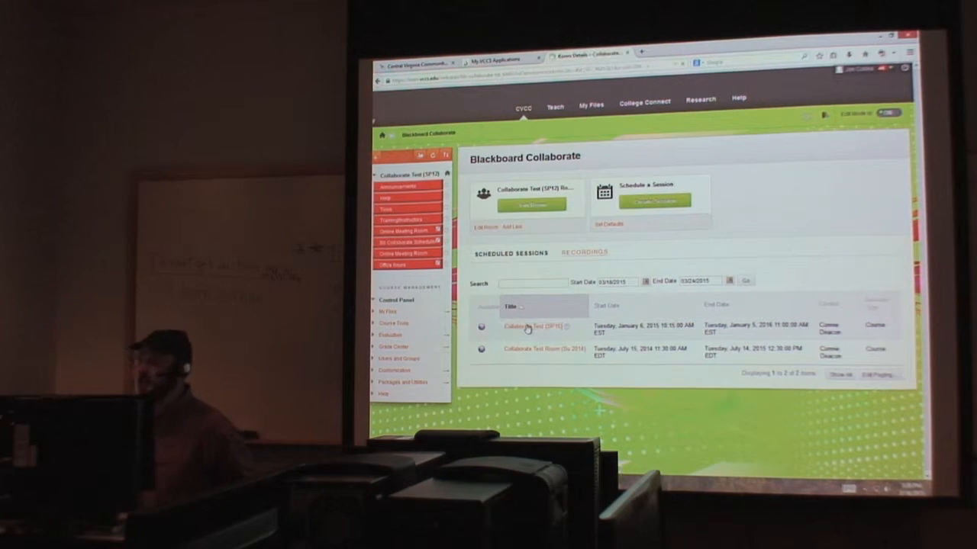
click(528, 327)
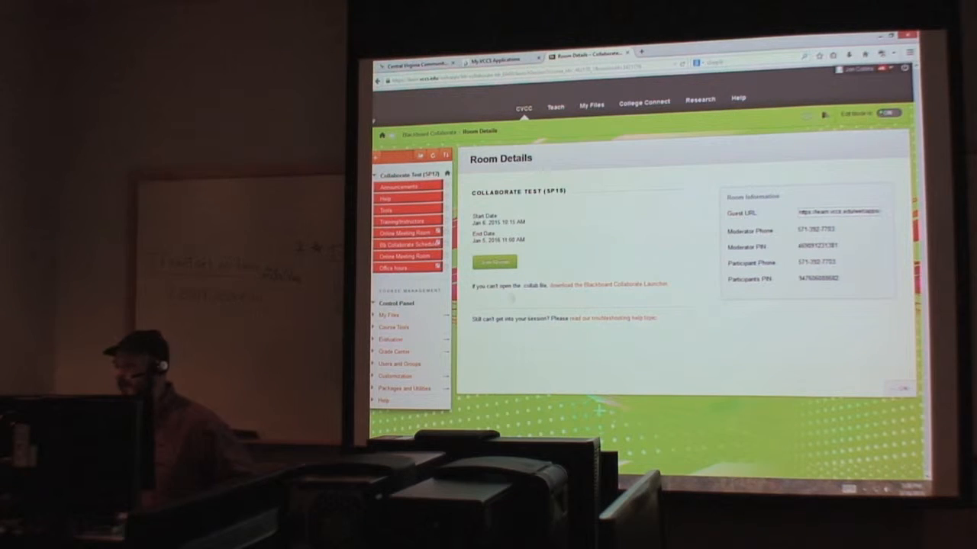
- Join the Collaborate Test room, approving the launcher file and its security warning
click(494, 278)
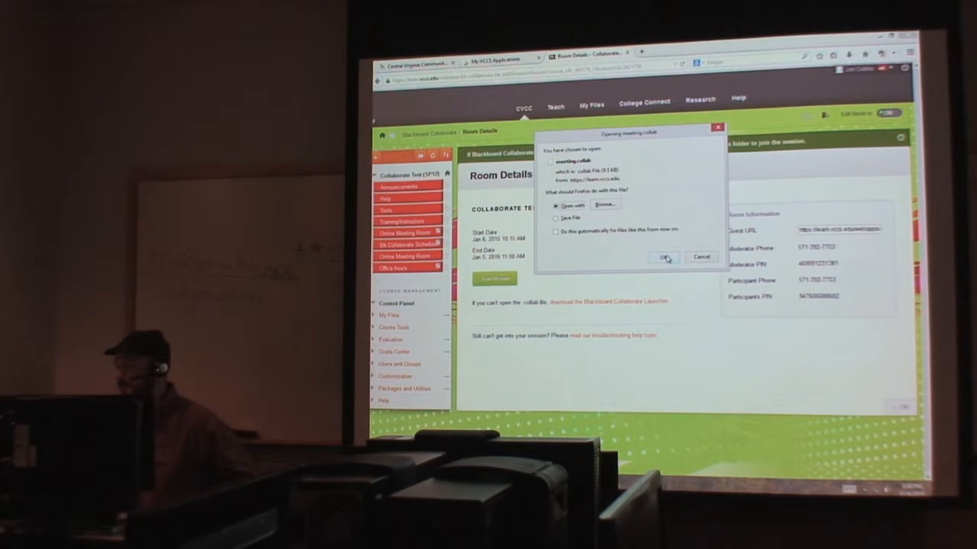
click(664, 257)
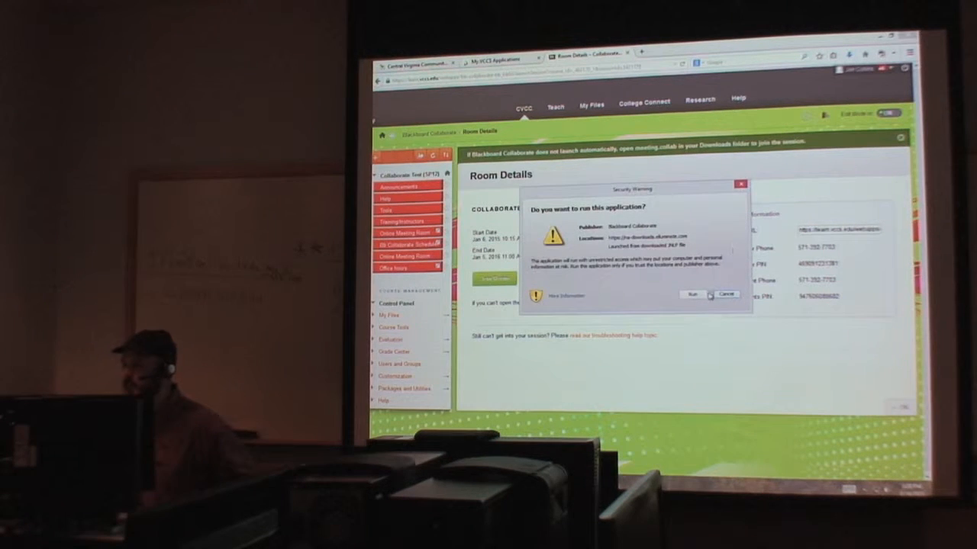
click(726, 295)
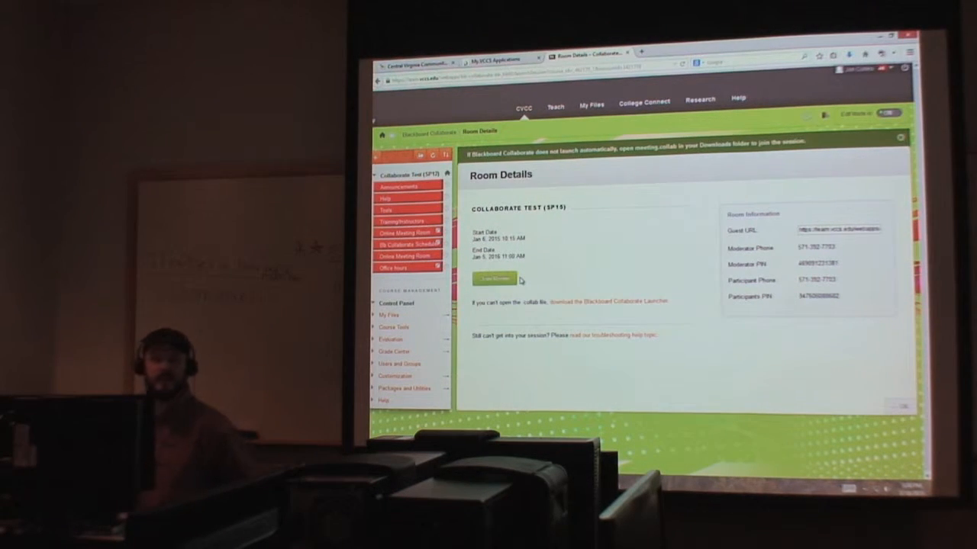
click(494, 278)
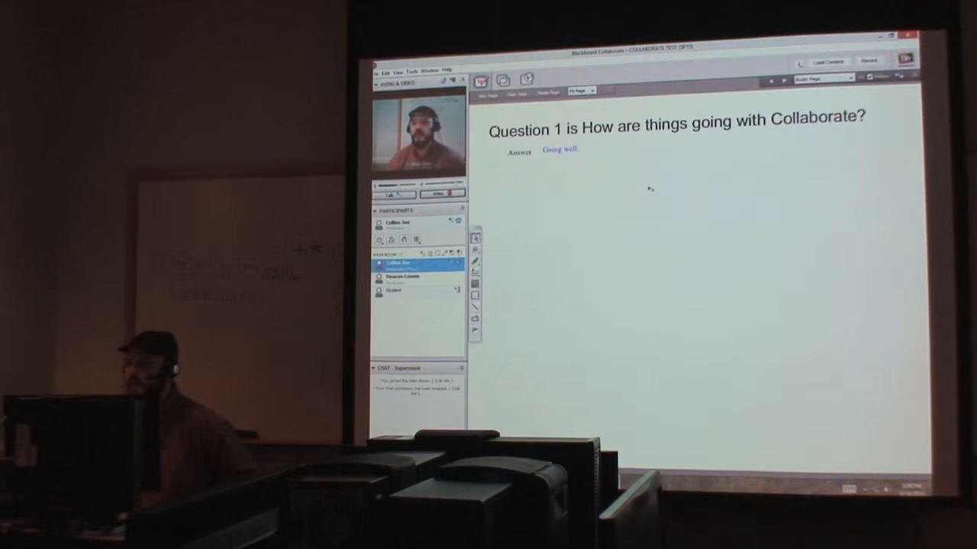
mouse_move(756, 229)
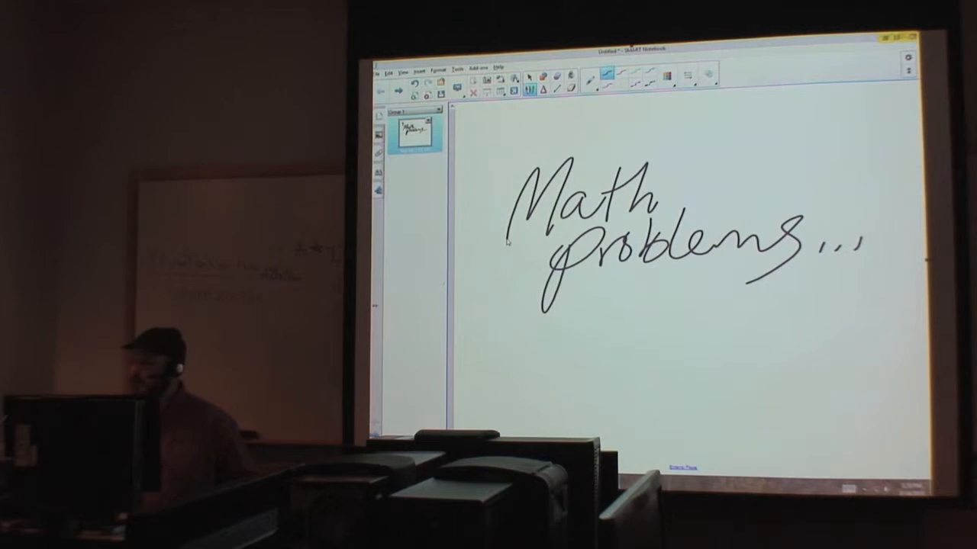
- Handwrite 'Math problems...' in black ink on the SMART Notebook page
drag(610, 343, 755, 323)
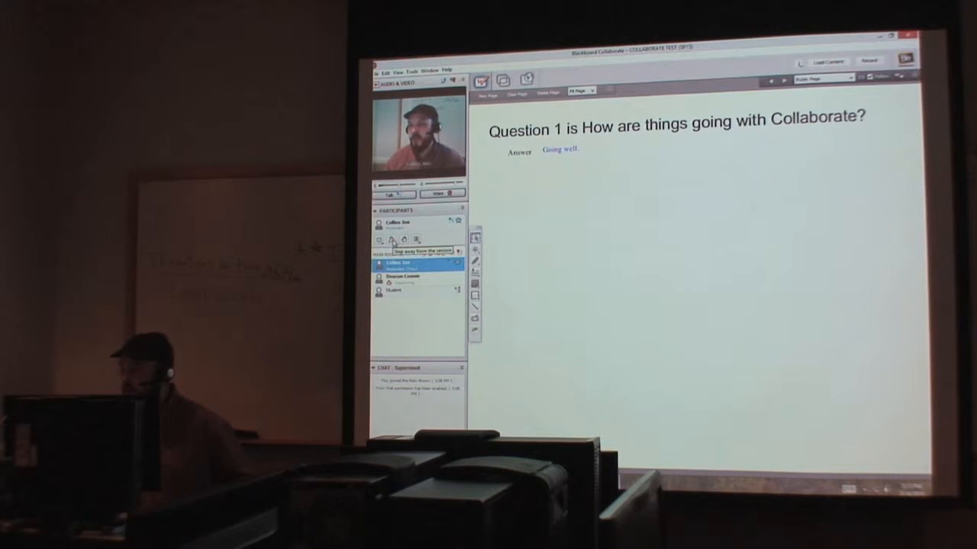
- Toggle a participant status button in the Collaborate Participants panel
click(418, 239)
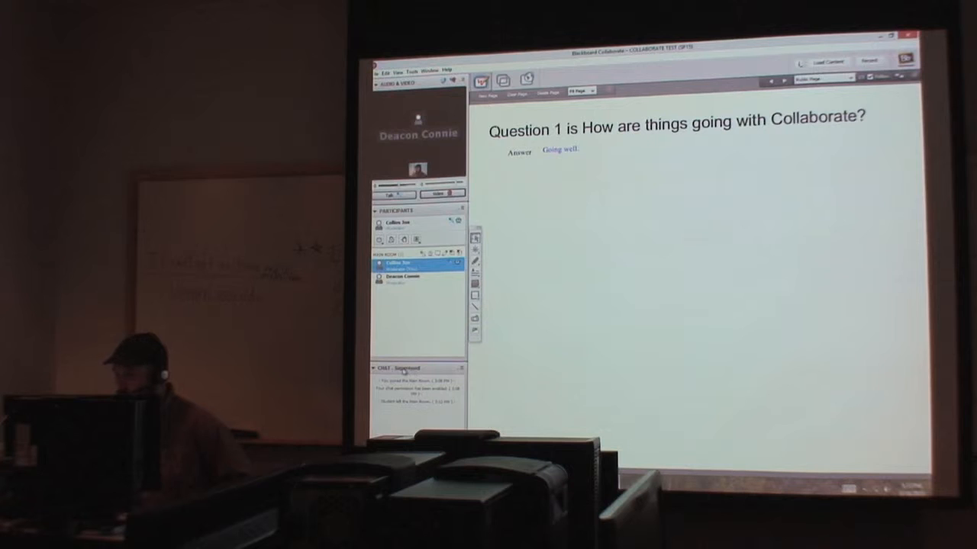
click(419, 238)
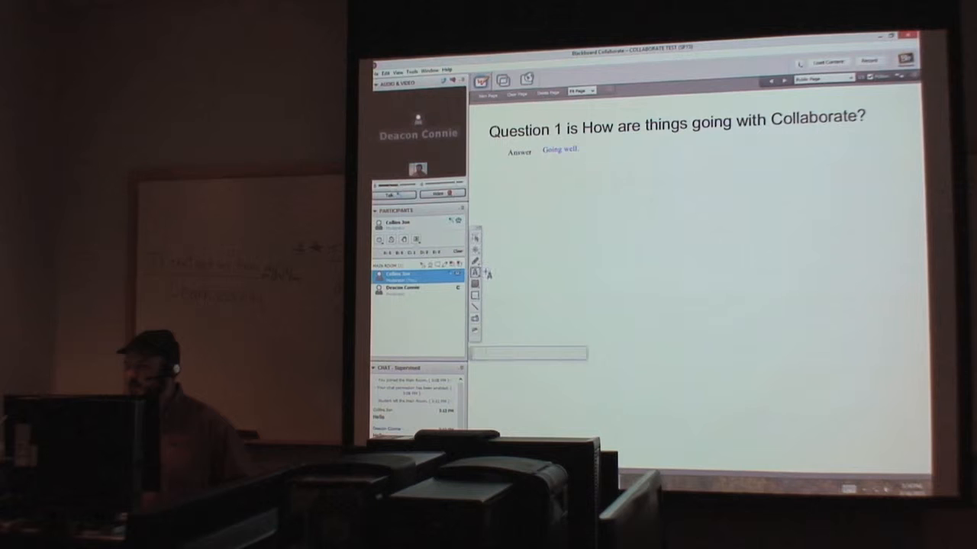
- Add the typed word 'Communicate' beneath the answer on the whiteboard
click(473, 272)
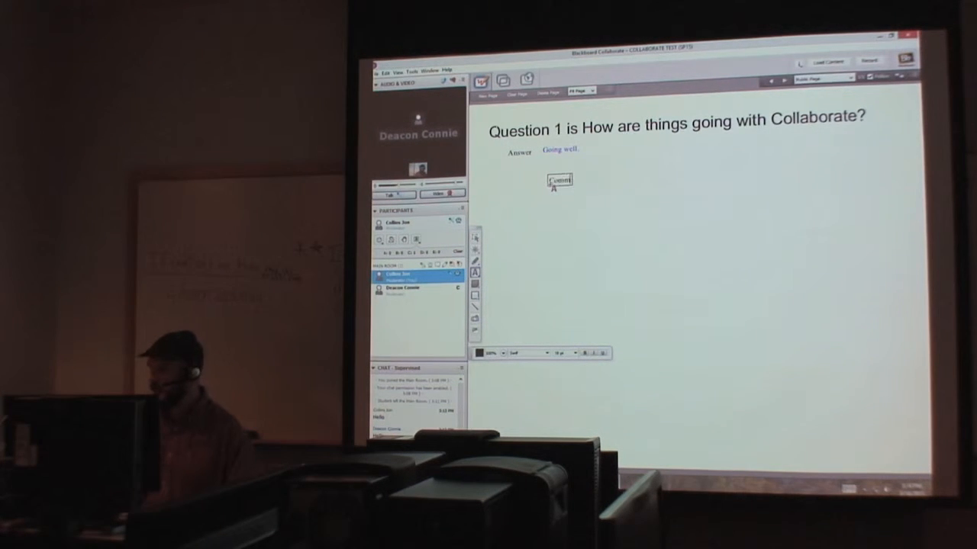
text(Communicate)
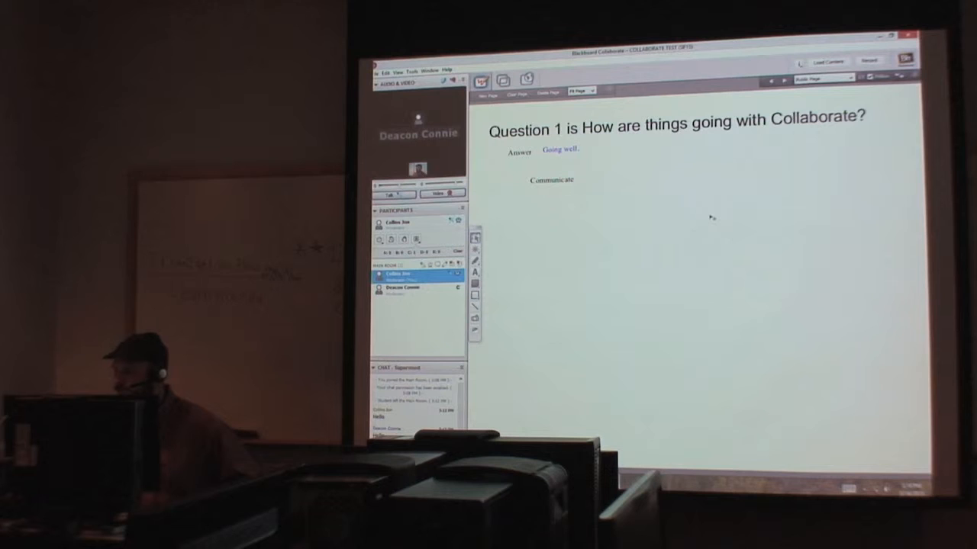
click(475, 272)
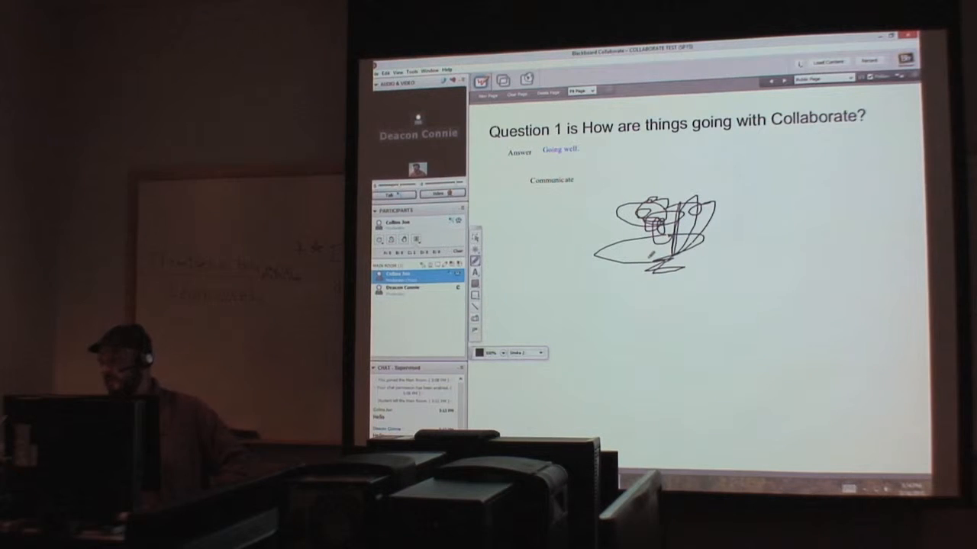
- Draw freehand scribbles and a handwritten 'Hello' on the whiteboard
drag(671, 366, 794, 244)
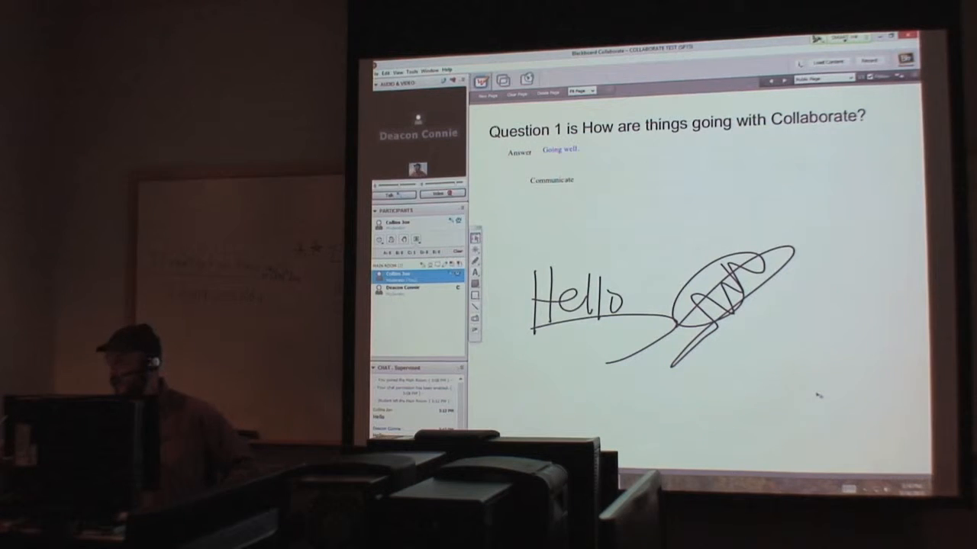
click(519, 95)
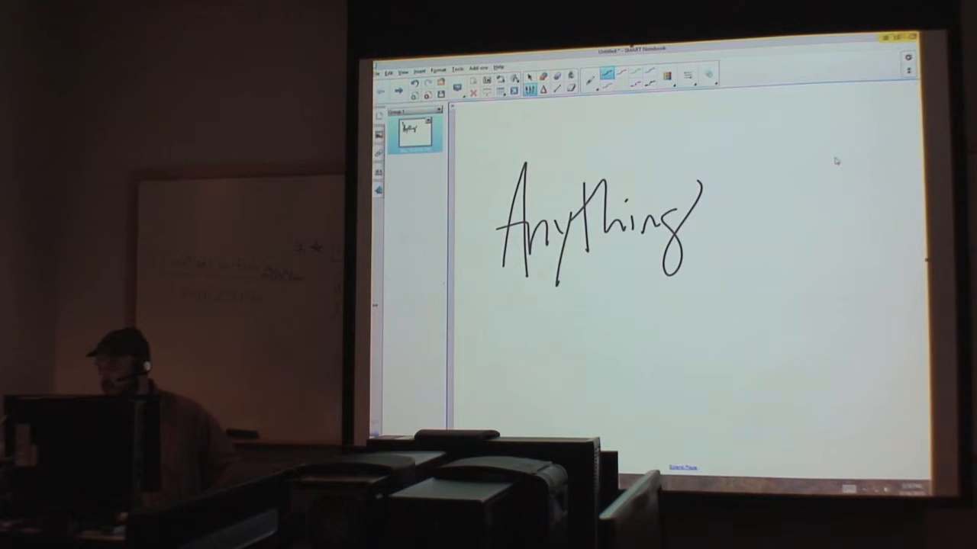
- Handwrite the word 'Anything' on the blank SMART Notebook page
drag(592, 275, 694, 305)
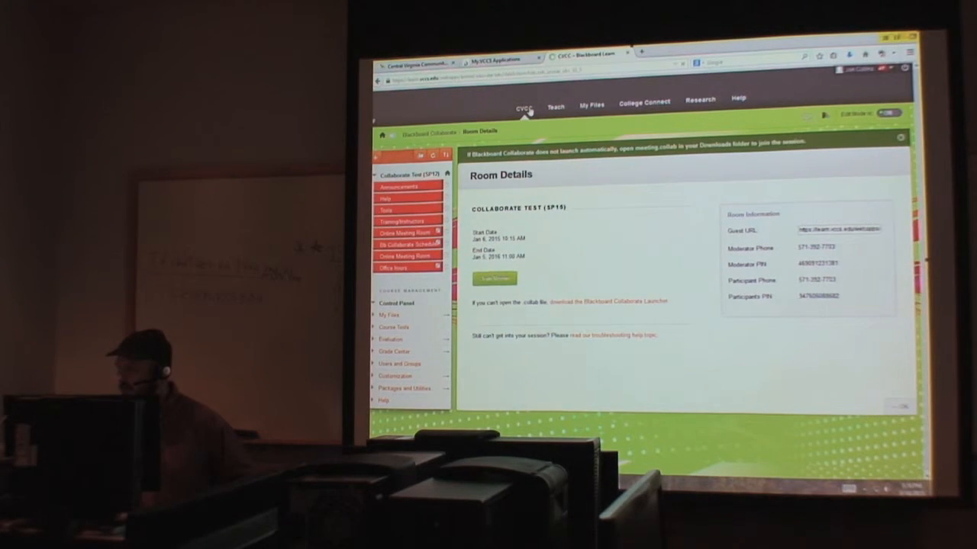
- From Blackboard home, reach the ENG 112 Spring 2015 Syllabus page and request the syllabus .rtf file
click(523, 107)
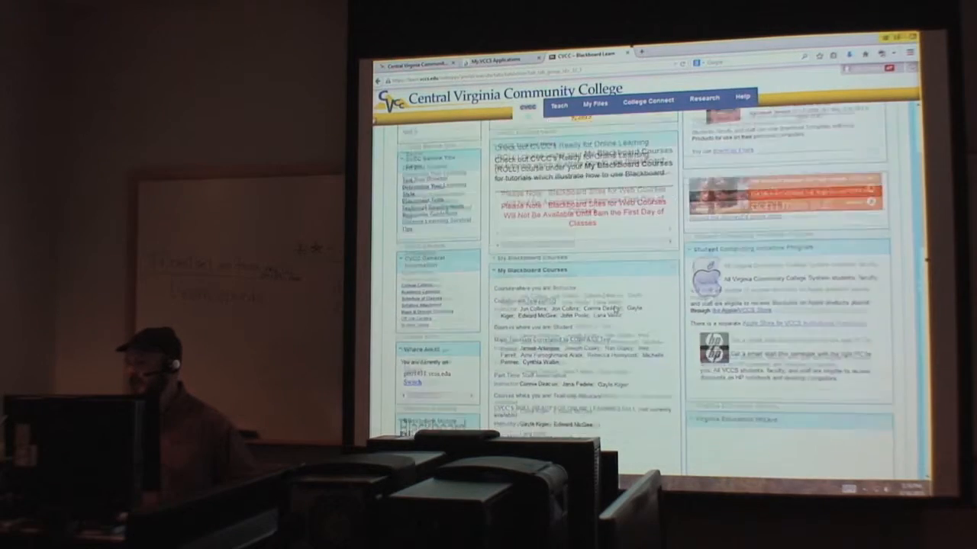
scroll(down, 3)
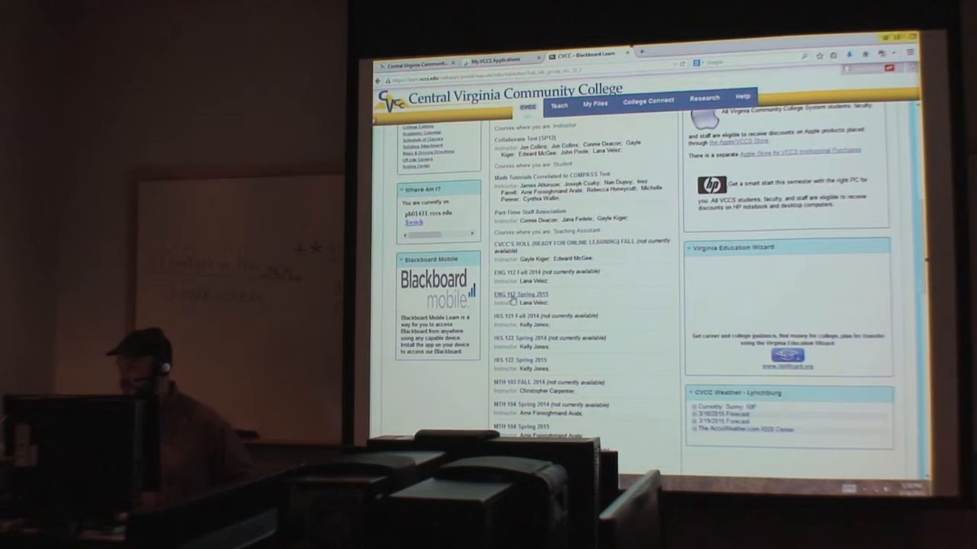
click(516, 295)
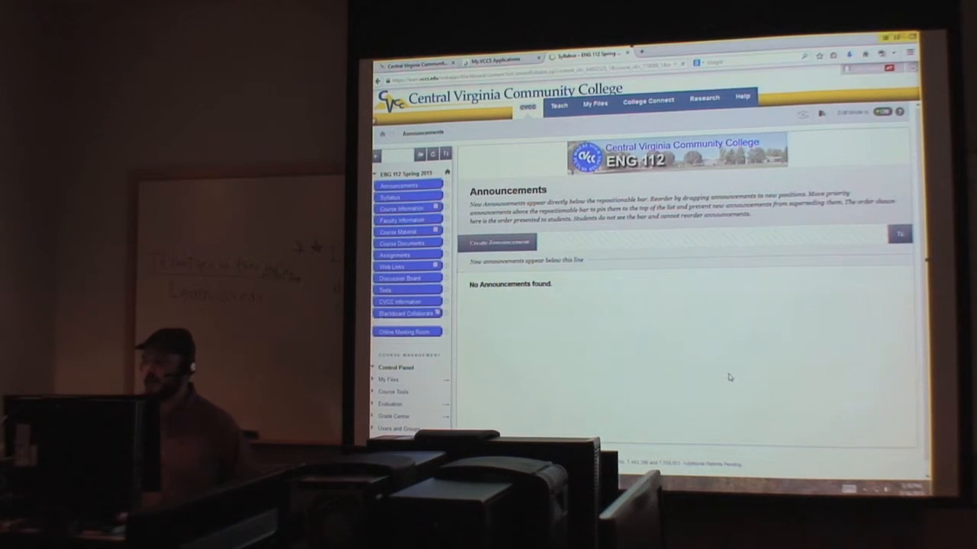
click(390, 196)
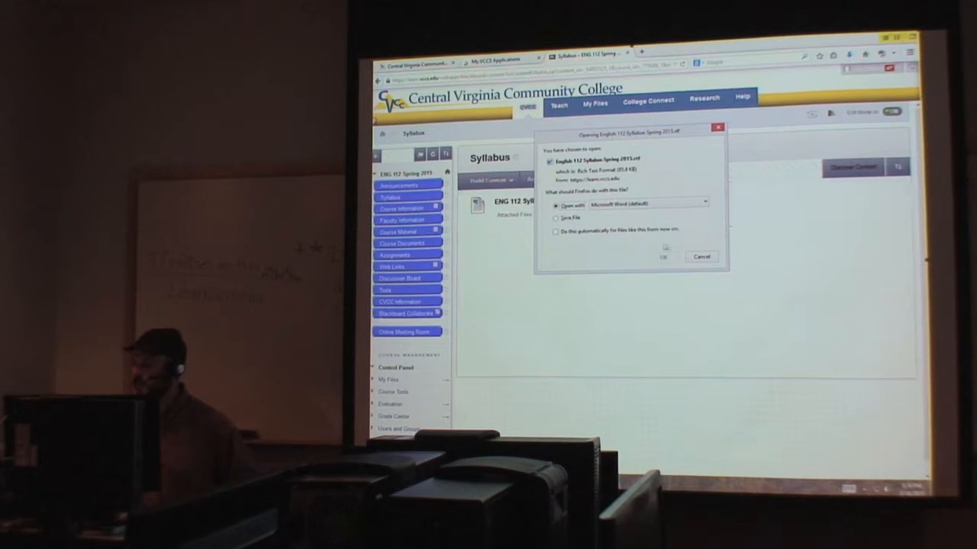
- Open the English 112 Syllabus Spring 2015 in Microsoft Word and scroll through it
click(664, 256)
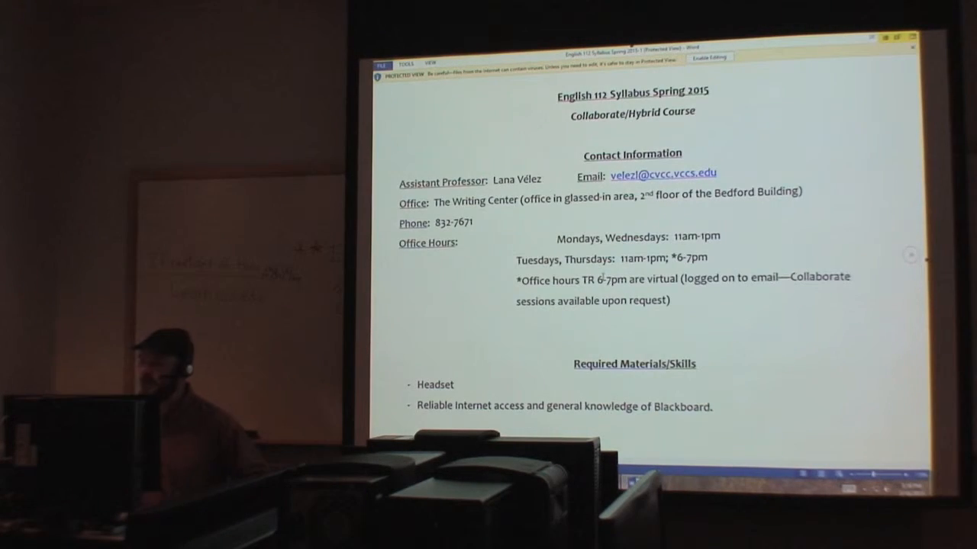
scroll(down, 3)
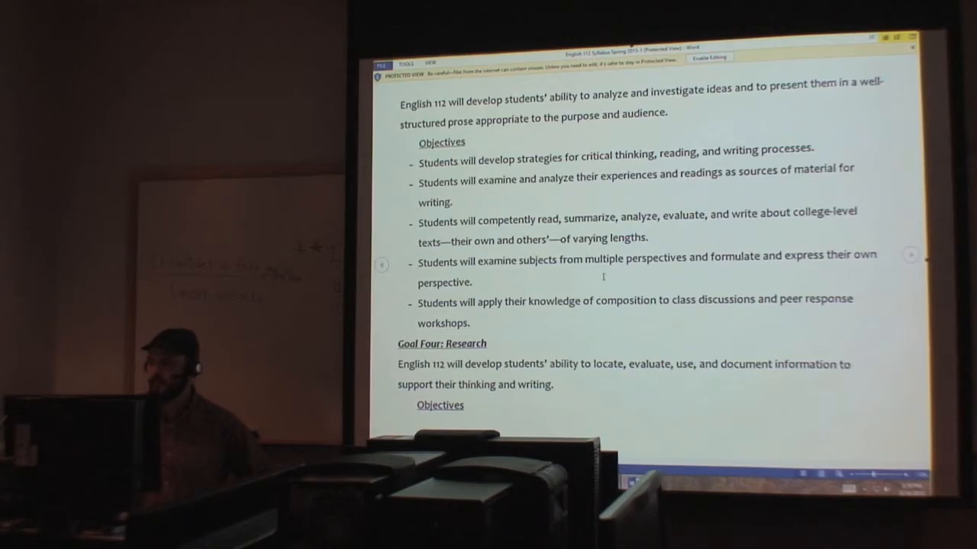
scroll(down, 3)
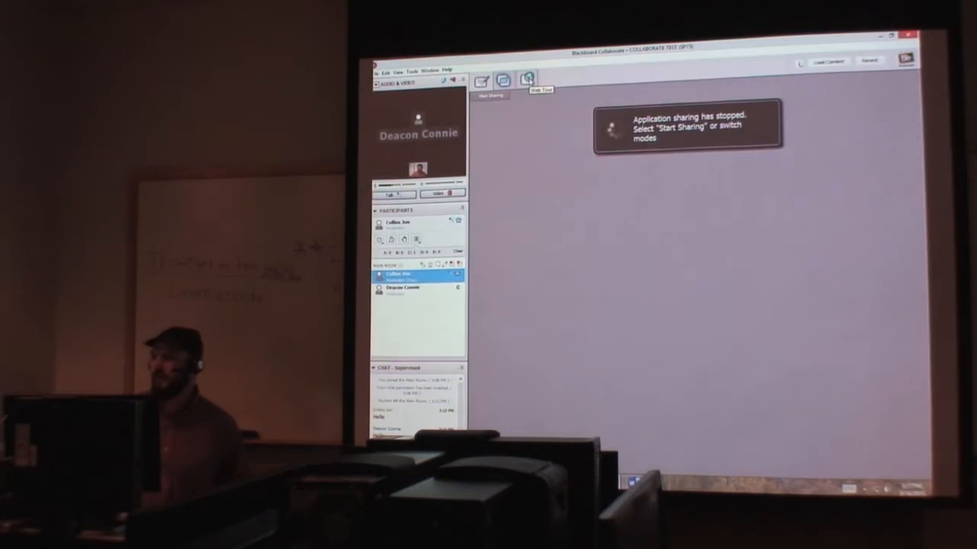
- Stop application sharing and return to the Collaborate window
click(528, 79)
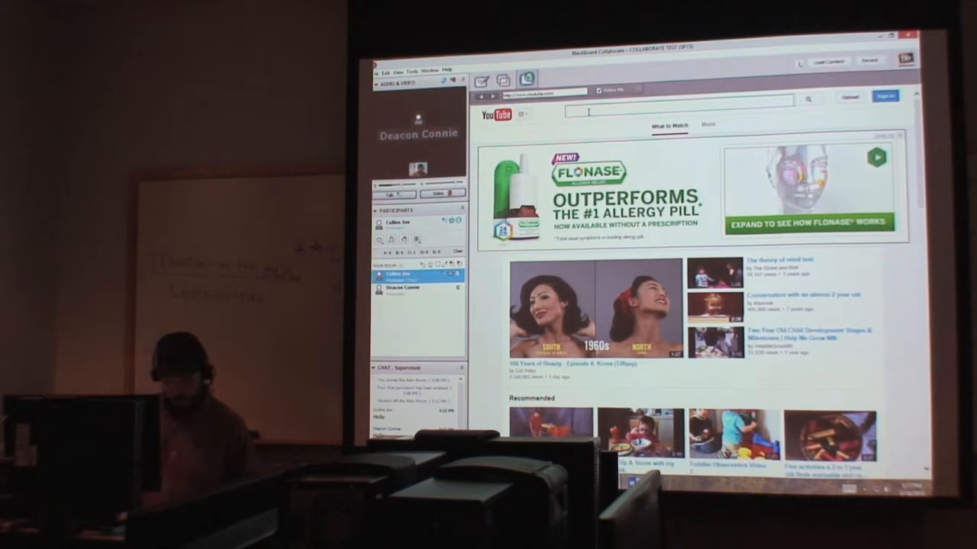
text(cent)
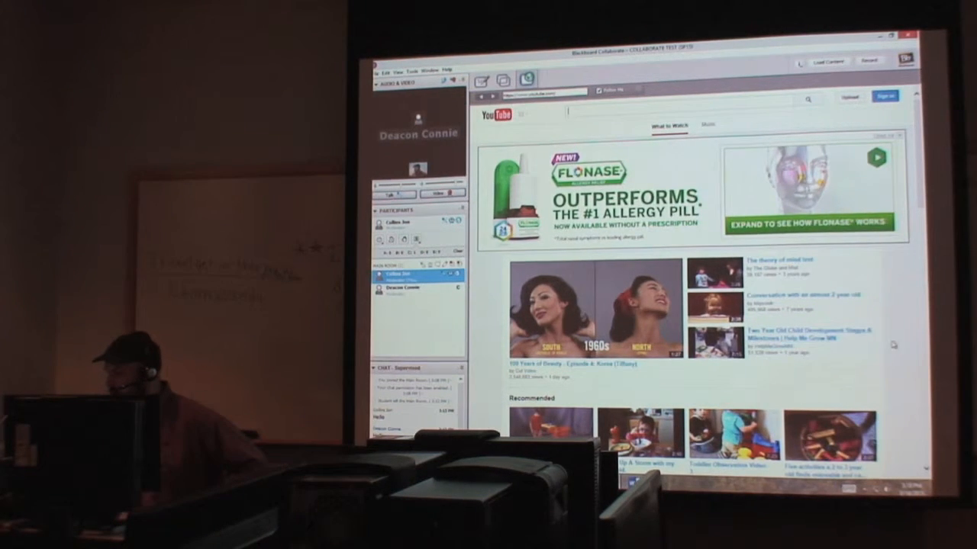
scroll(down, 3)
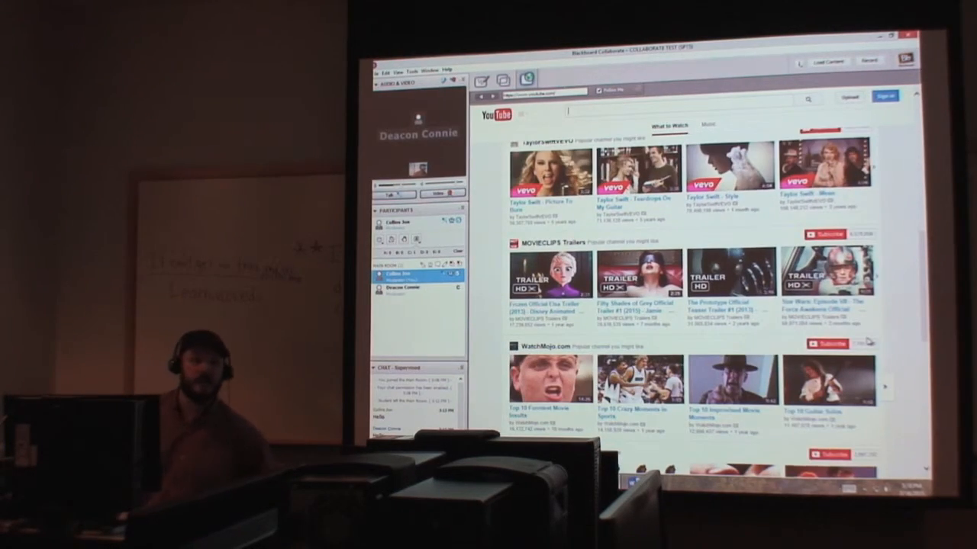
scroll(down, 3)
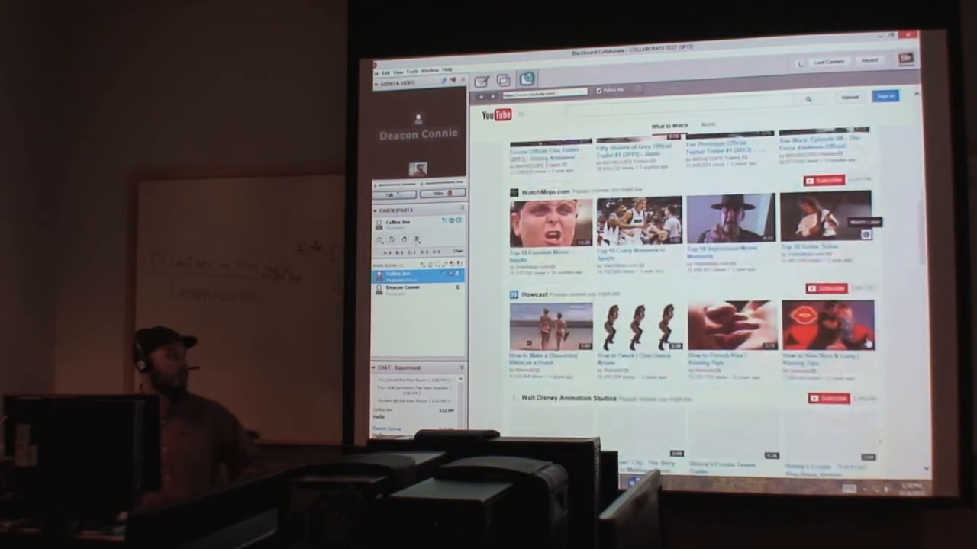
scroll(down, 3)
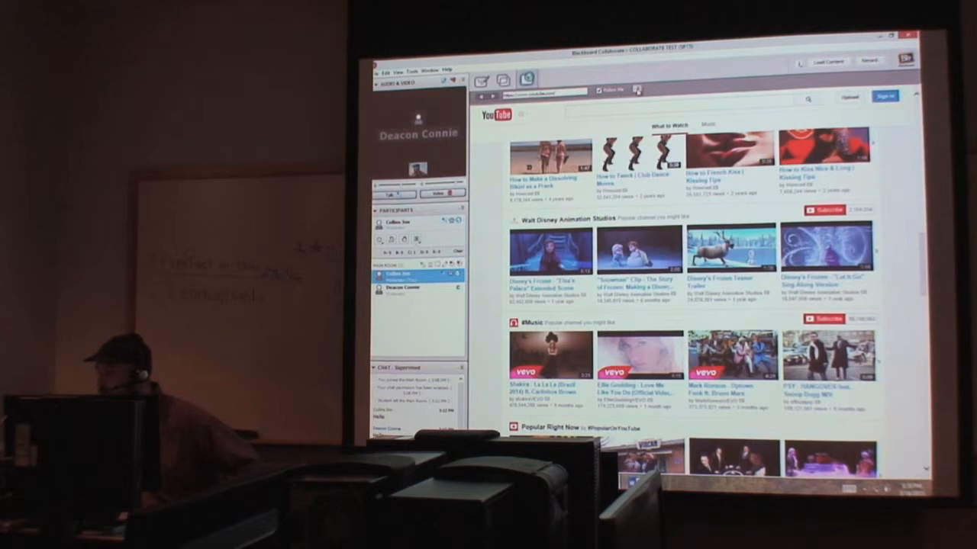
- Hand the Web Tour page off to an external browser via Open URL in Browser
click(637, 90)
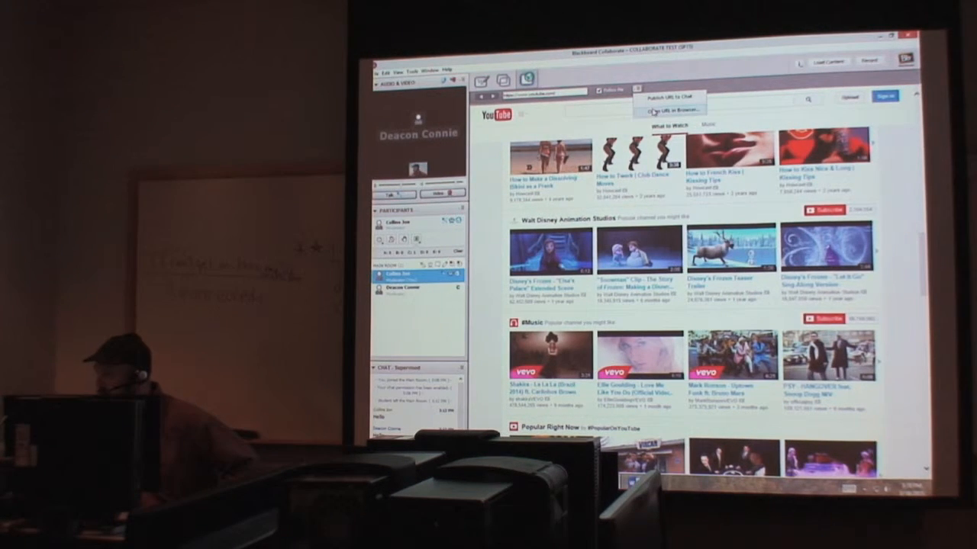
click(659, 110)
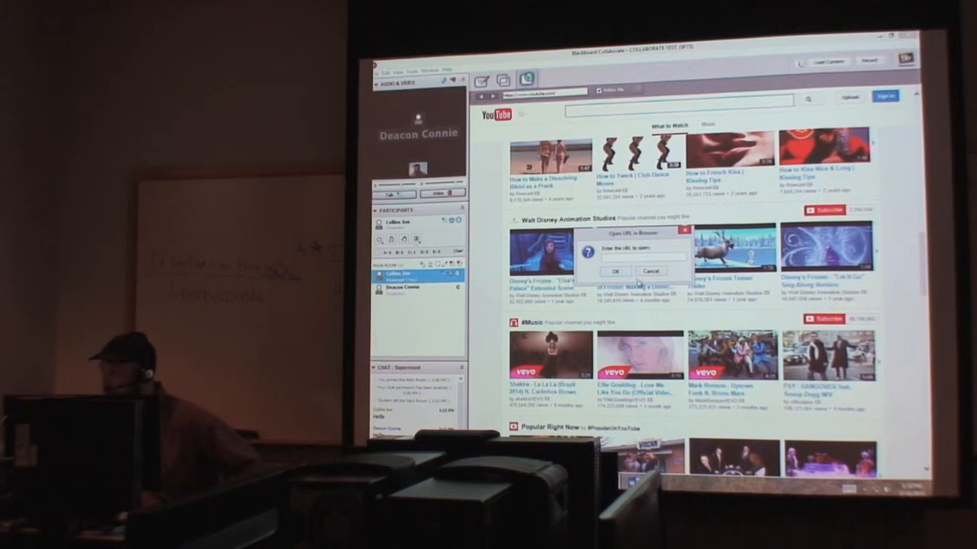
click(615, 271)
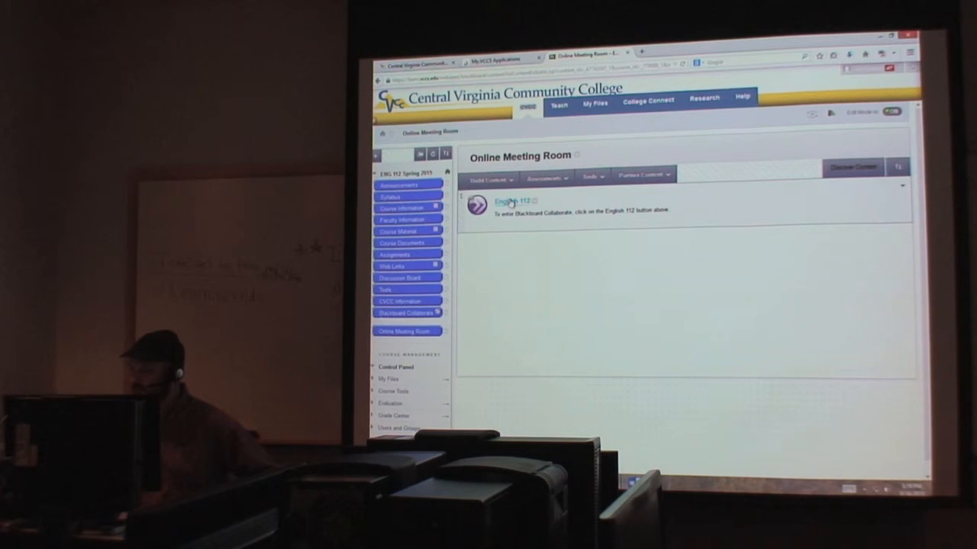
- Show the recorded sessions list on the course's Blackboard Collaborate rooms page
click(506, 201)
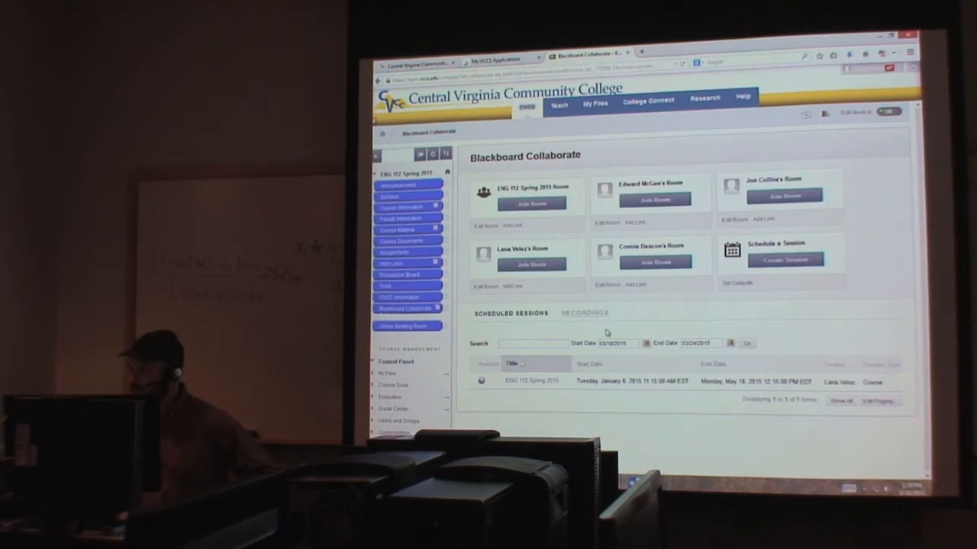
click(585, 313)
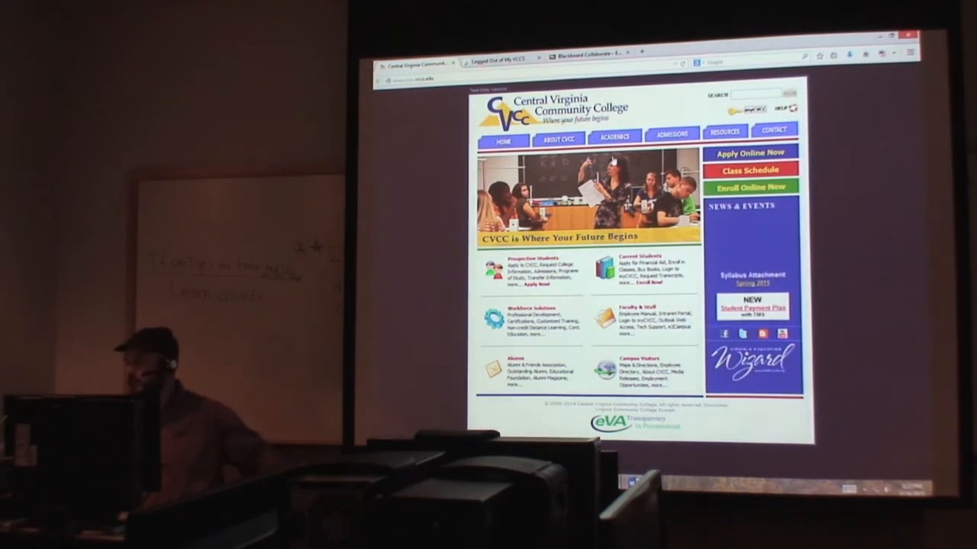
- Go to the Distance Education page via the Academics menu of the CVCC site
click(613, 137)
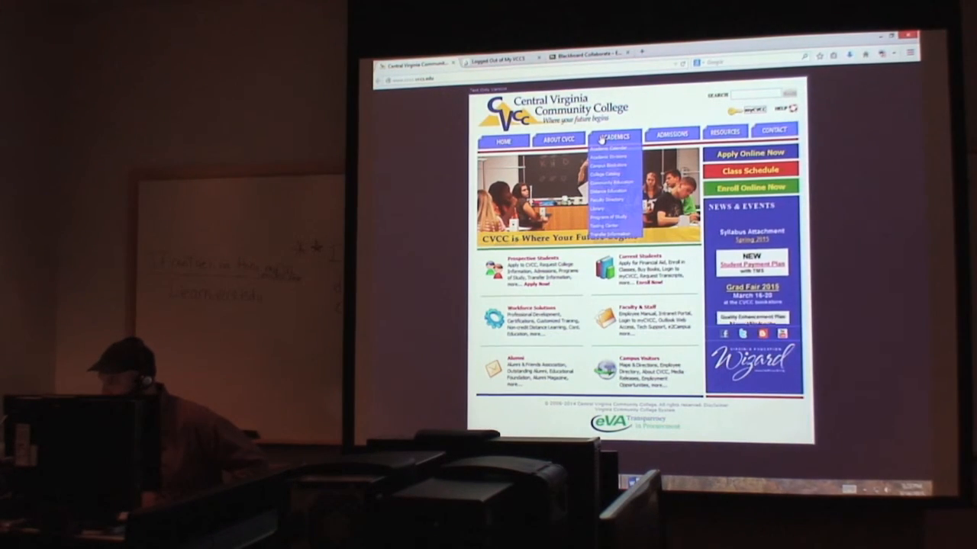
click(603, 189)
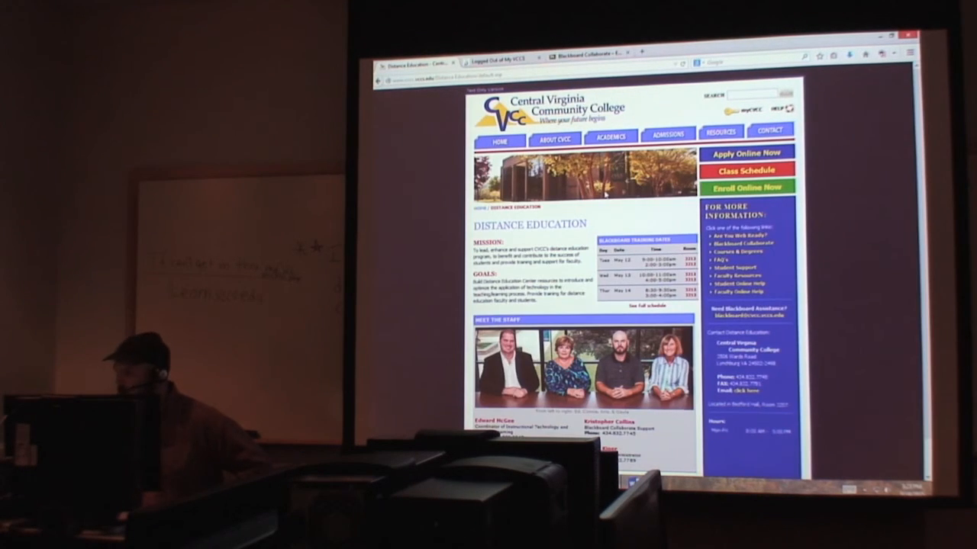